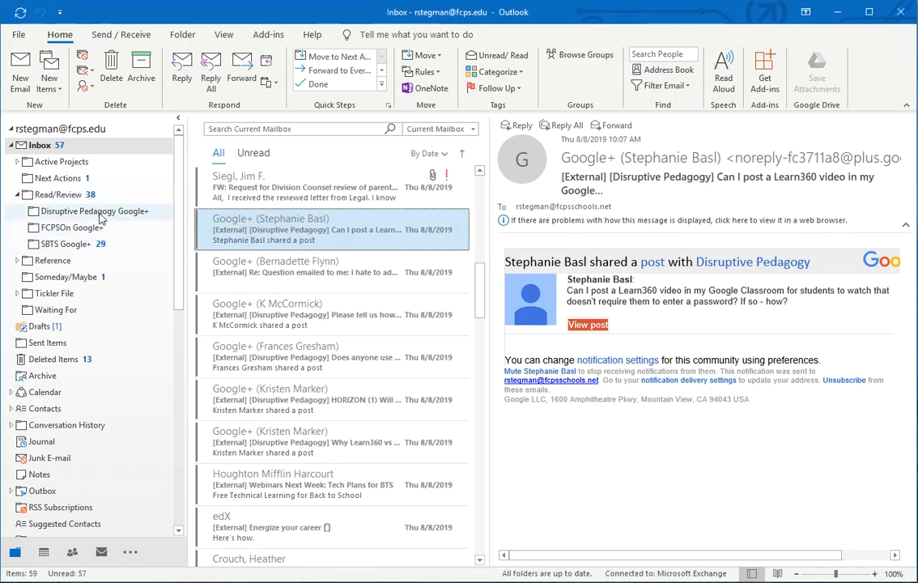
- Select the [Disruptive Pedagogy] tag in the open Google+ message's subject after checking the folder and Inbox
{"action": "left_click", "coordinate": [89, 210]}
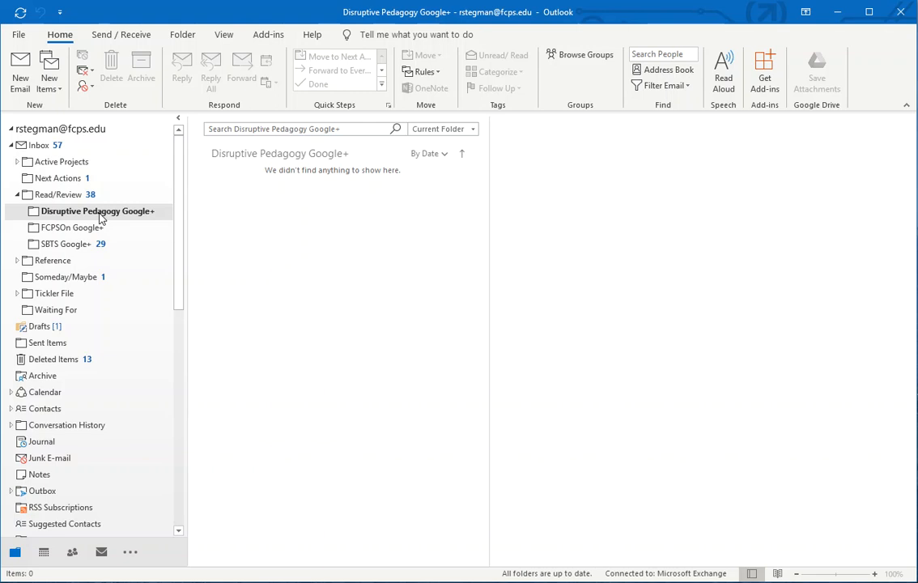
{"action": "mouse_move", "coordinate": [96, 215]}
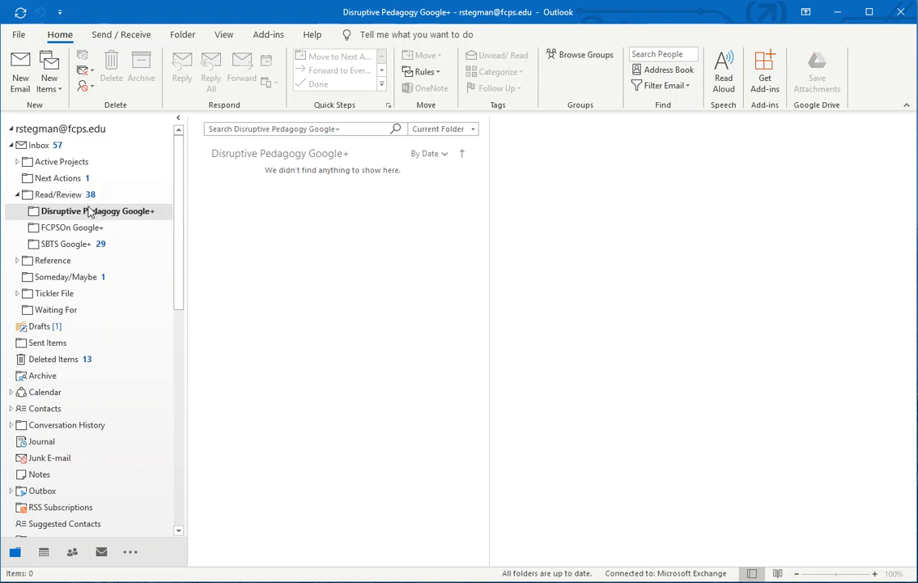
{"action": "left_click", "coordinate": [39, 145]}
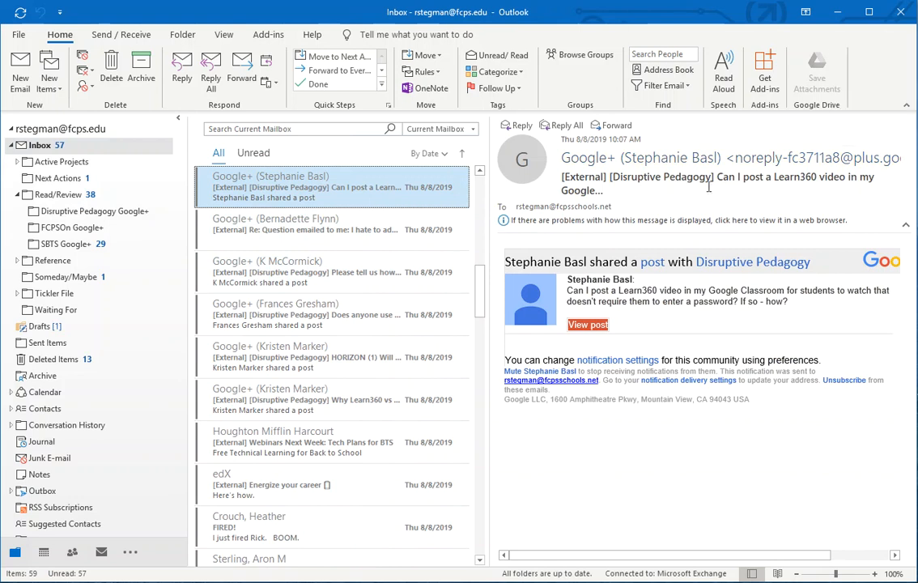
{"action": "mouse_move", "coordinate": [677, 189]}
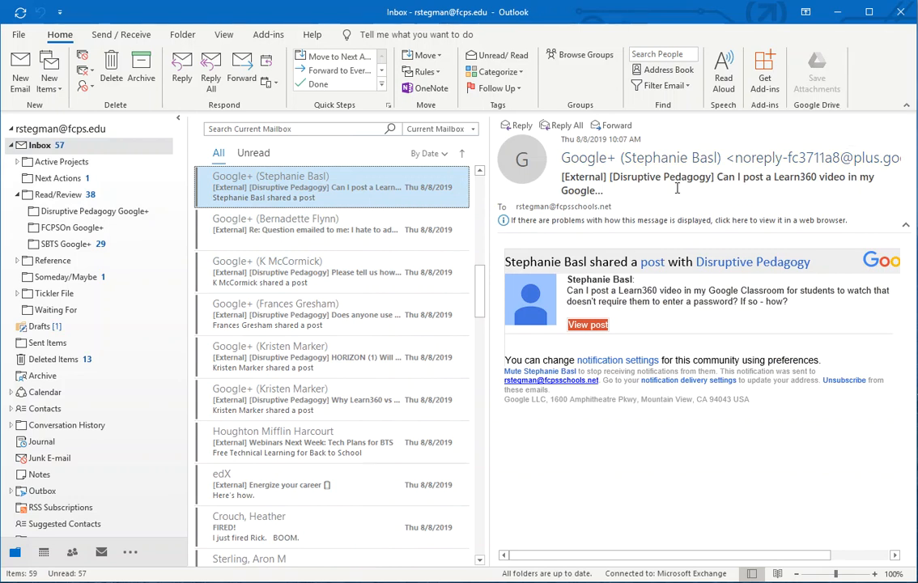
{"action": "mouse_move", "coordinate": [630, 196]}
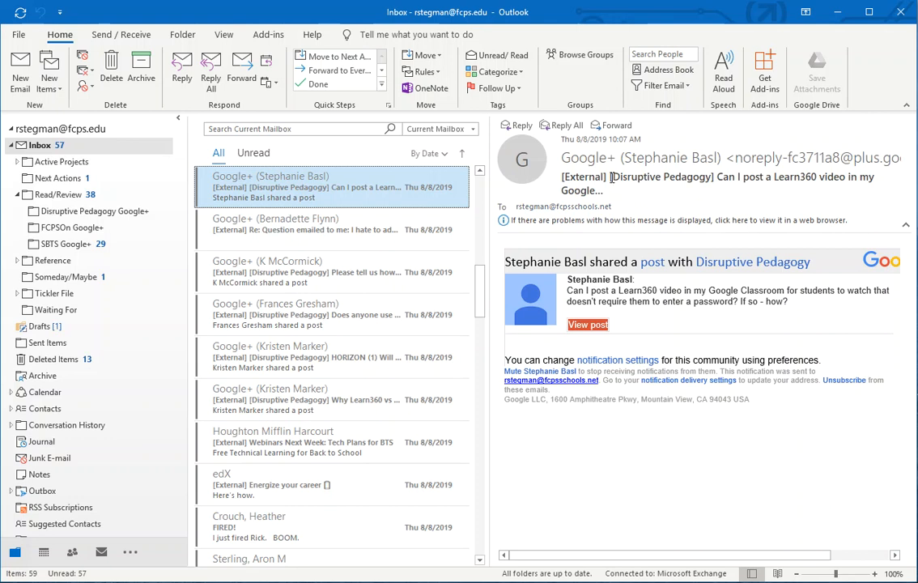
{"action": "double_click", "coordinate": [655, 177]}
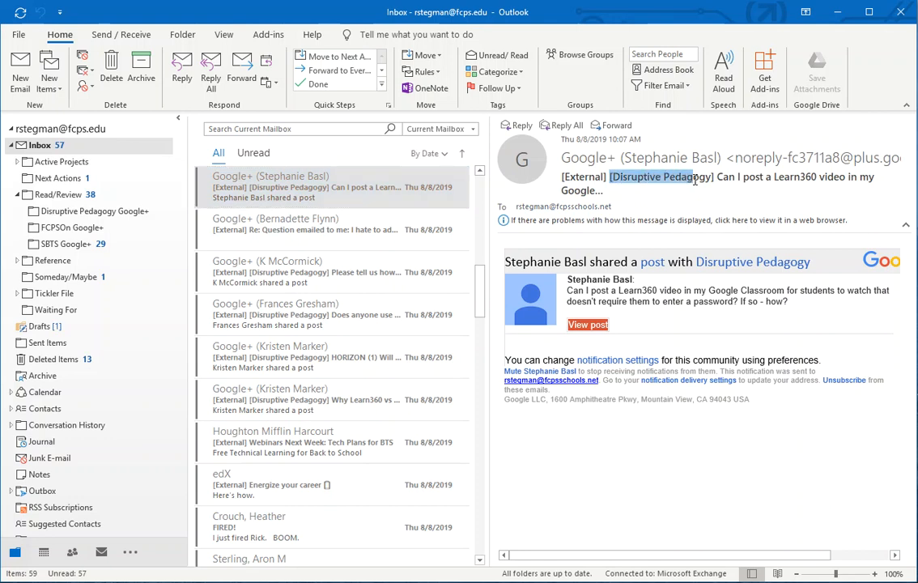
{"action": "mouse_move", "coordinate": [662, 195]}
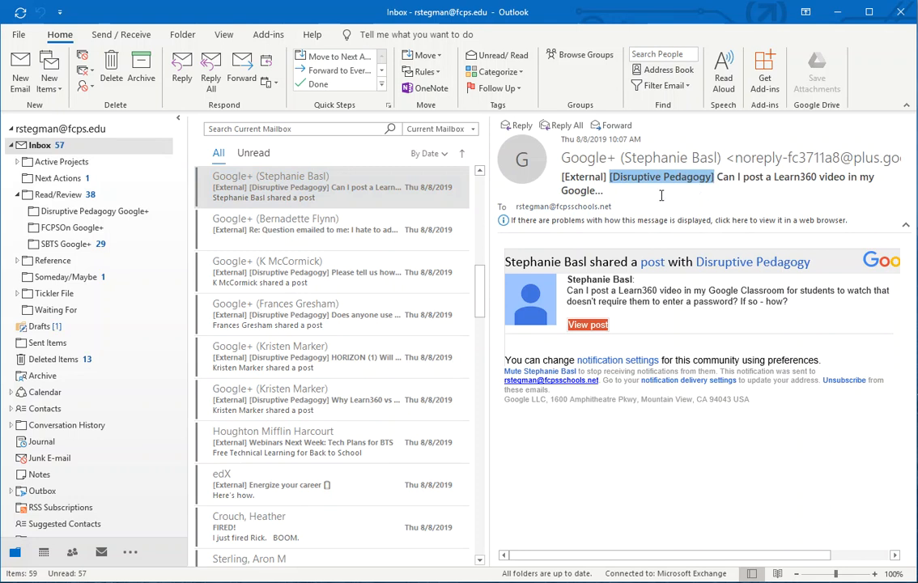
{"action": "mouse_move", "coordinate": [609, 191]}
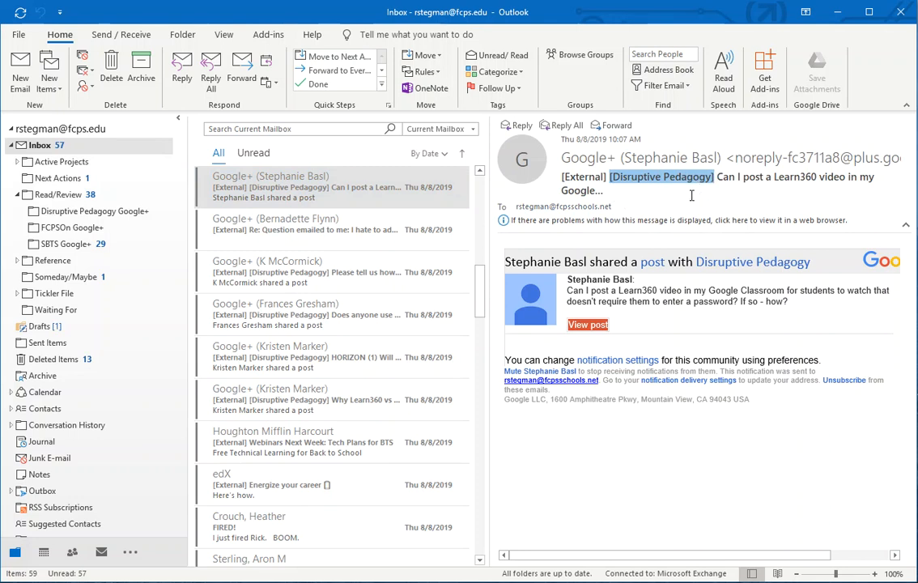
{"action": "mouse_move", "coordinate": [341, 229]}
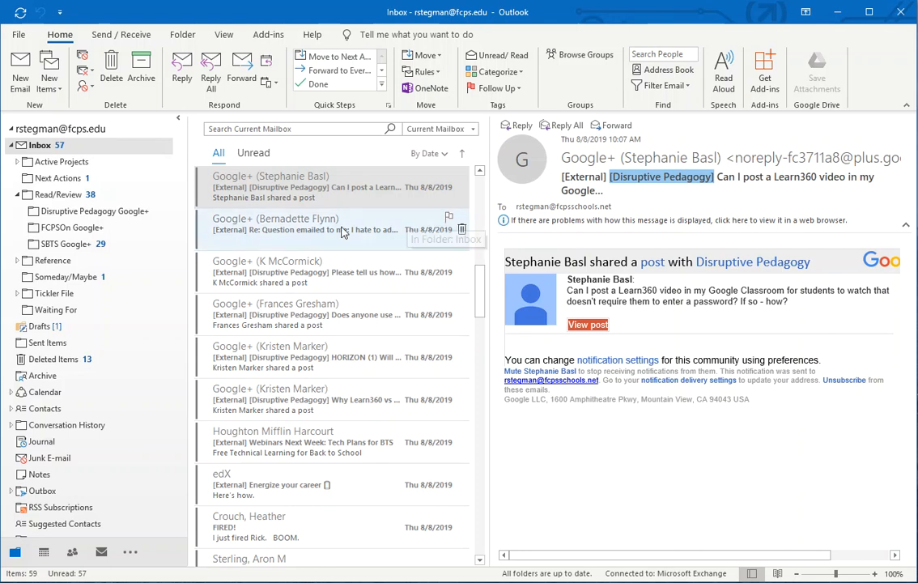
{"action": "mouse_move", "coordinate": [403, 171]}
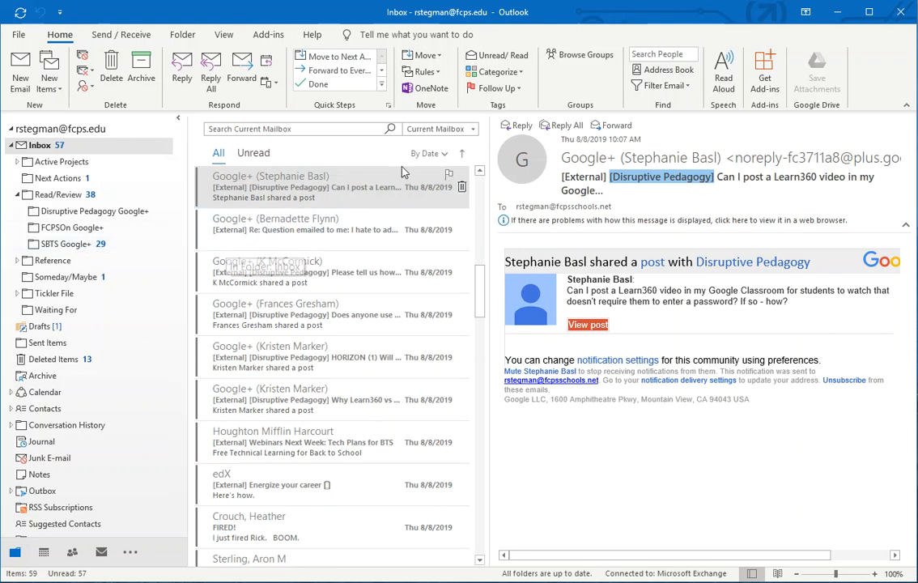
{"action": "left_click", "coordinate": [418, 71]}
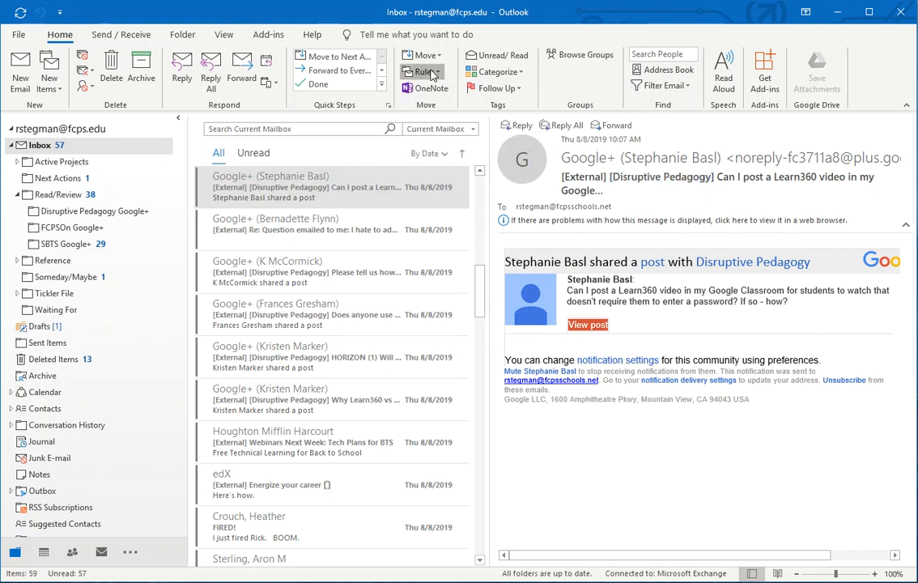
{"action": "left_click", "coordinate": [424, 54]}
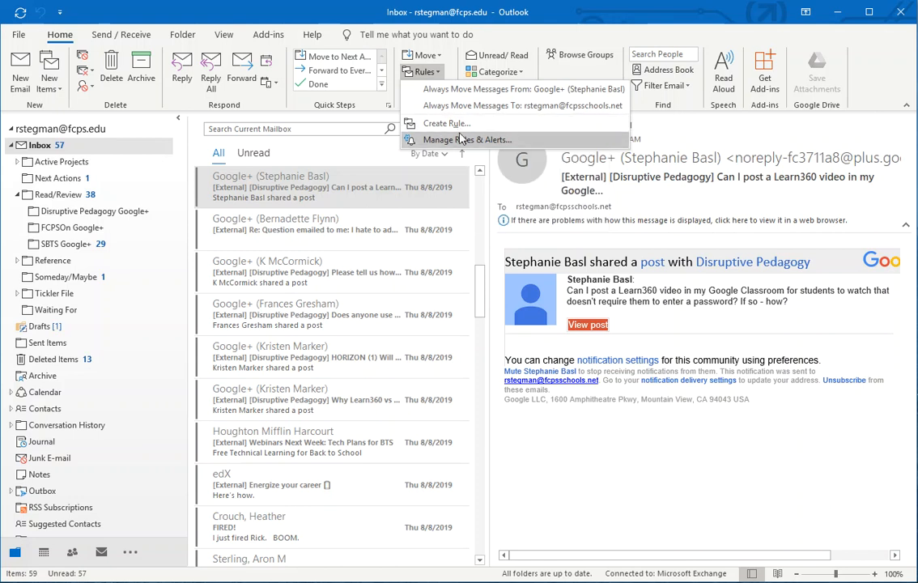
{"action": "left_click", "coordinate": [466, 139]}
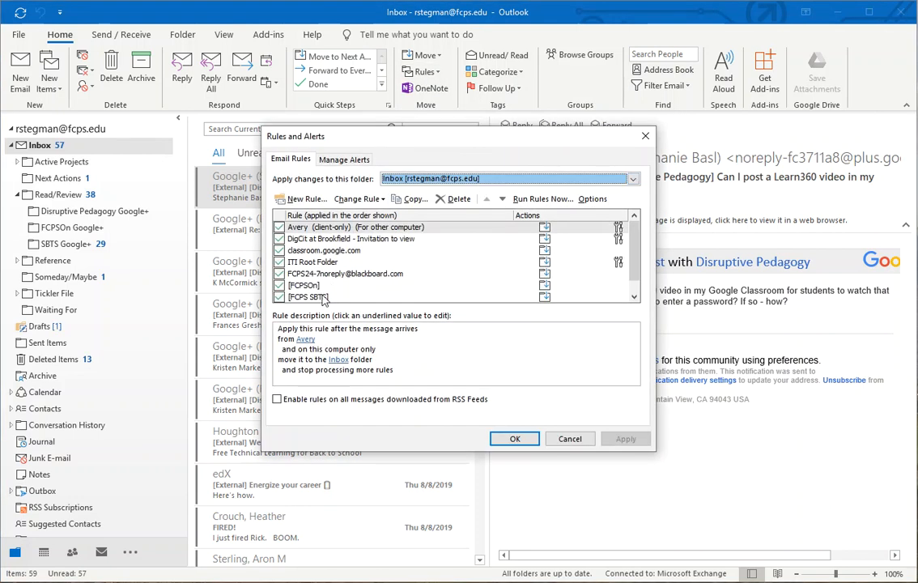
{"action": "left_click", "coordinate": [309, 297]}
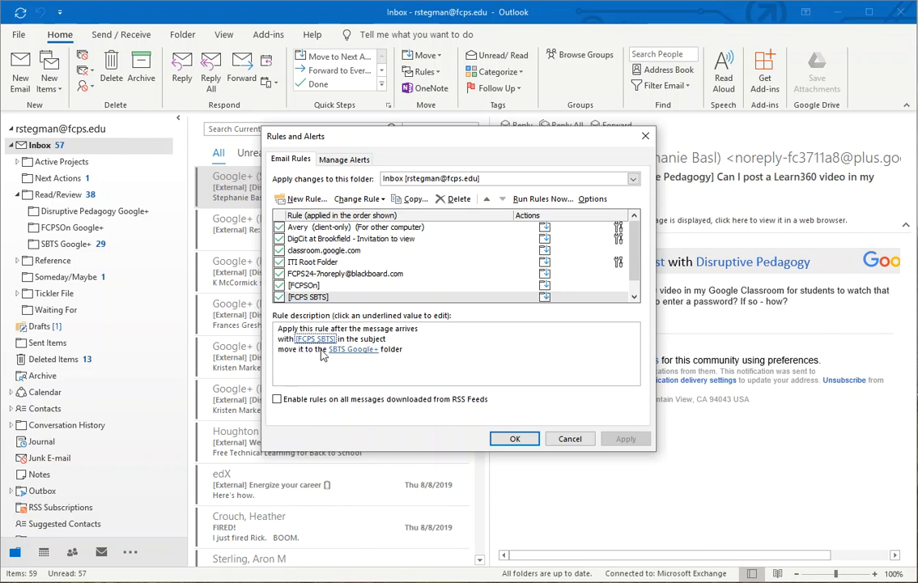
{"action": "mouse_move", "coordinate": [386, 365]}
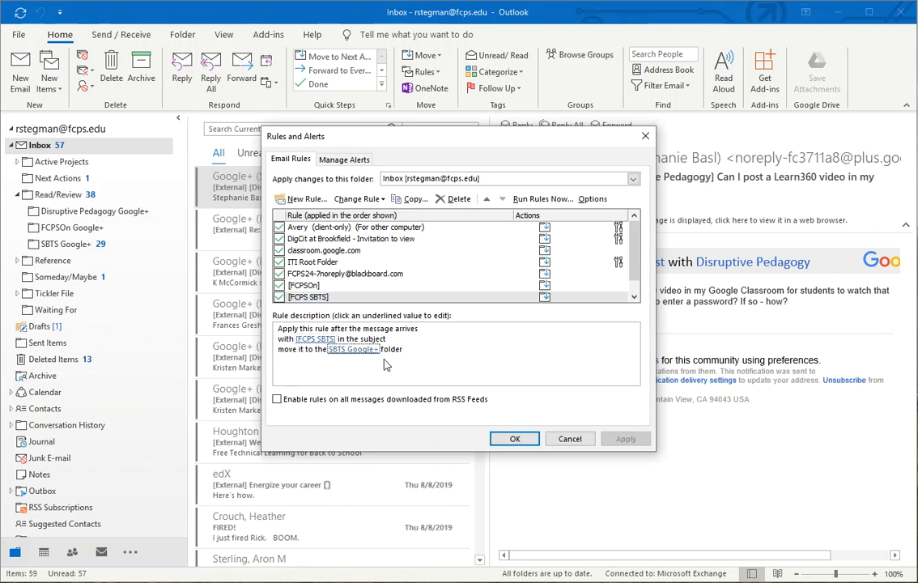
{"action": "mouse_move", "coordinate": [390, 404]}
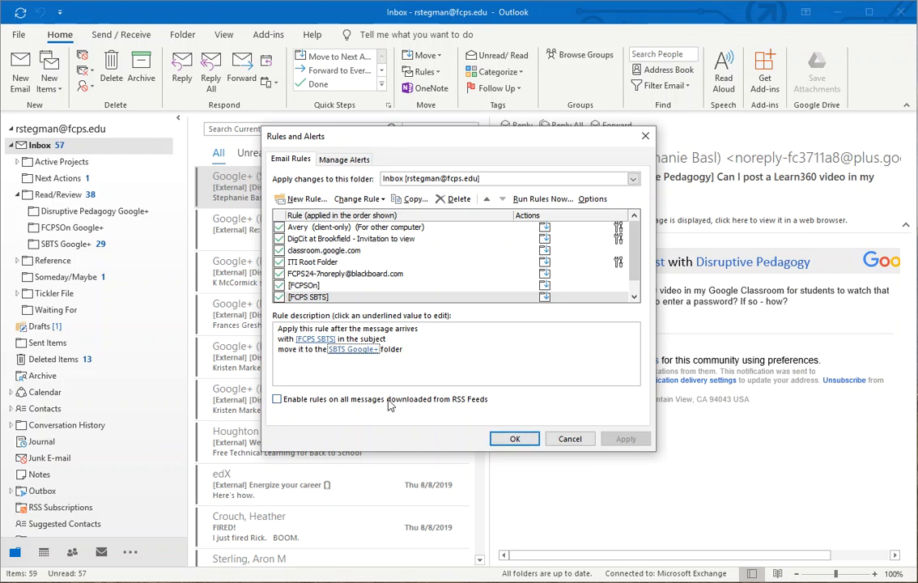
{"action": "left_click", "coordinate": [570, 439]}
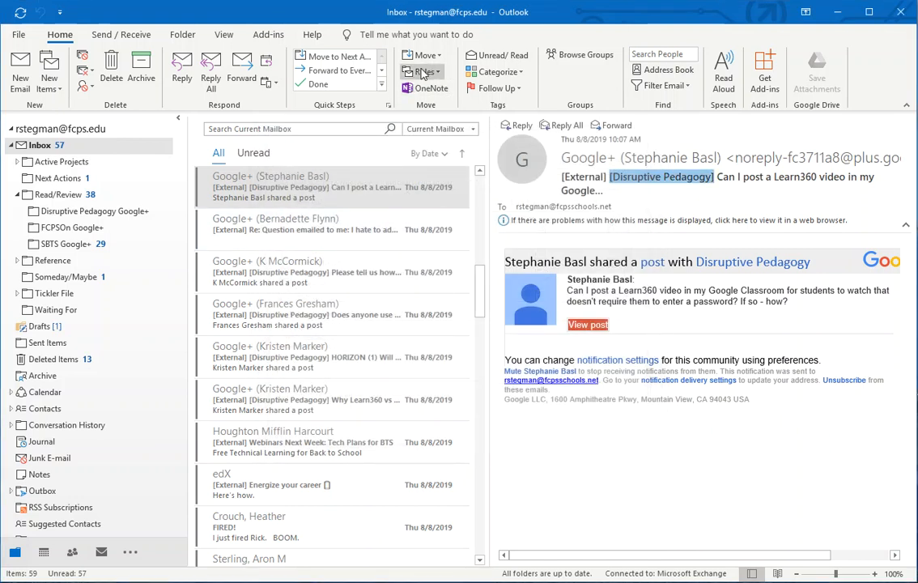
- Have the rule match Subject contains [Disruptive Pedagogy] and move matching items to a folder
{"action": "left_click", "coordinate": [422, 71]}
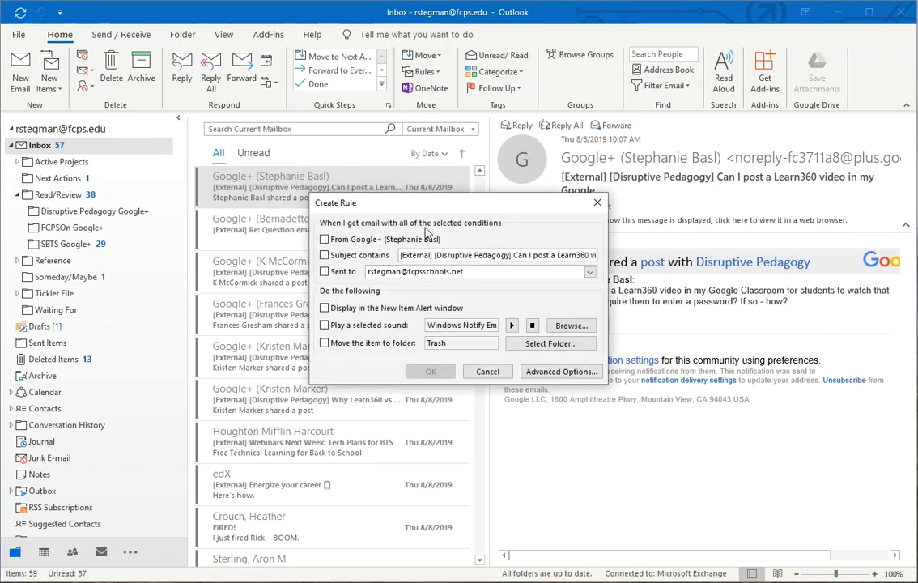
{"action": "mouse_move", "coordinate": [368, 298]}
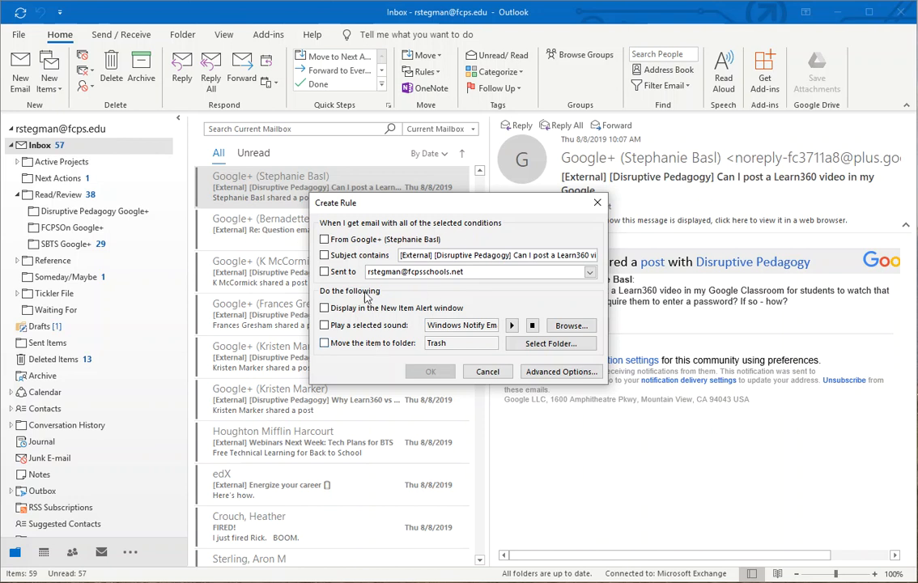
{"action": "left_click", "coordinate": [323, 254]}
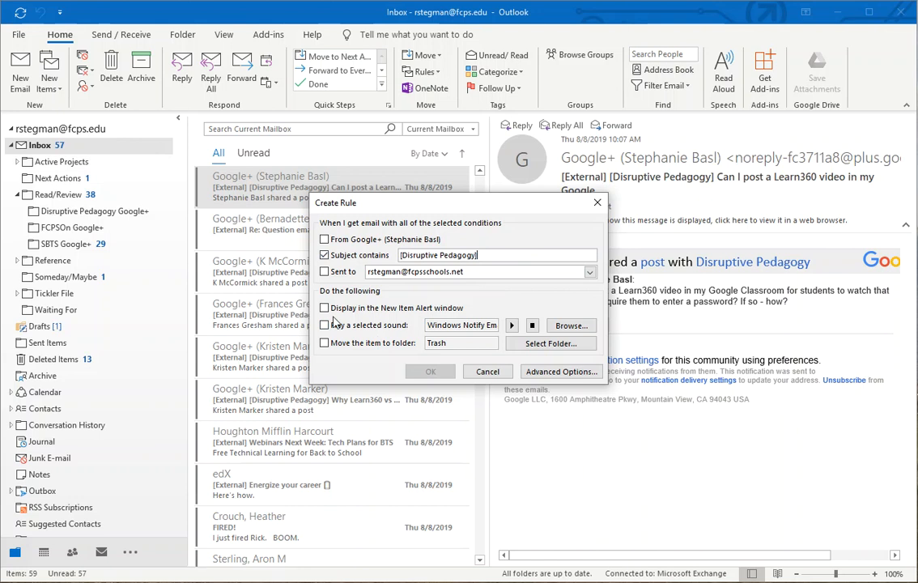
{"action": "left_click", "coordinate": [323, 342]}
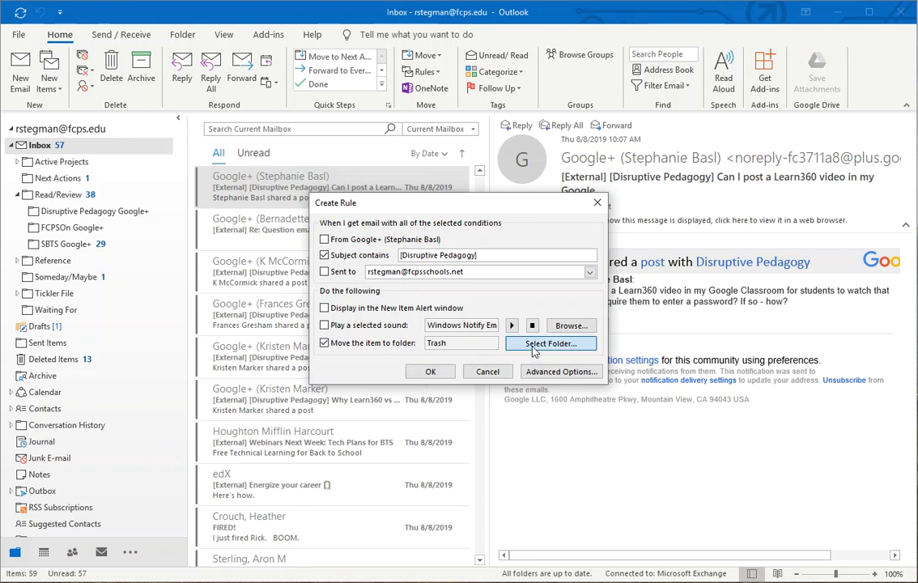
- Set the rule's destination to Inbox > Read/Review > Disruptive Pedagogy Google+ instead of Trash
{"action": "left_click", "coordinate": [551, 343]}
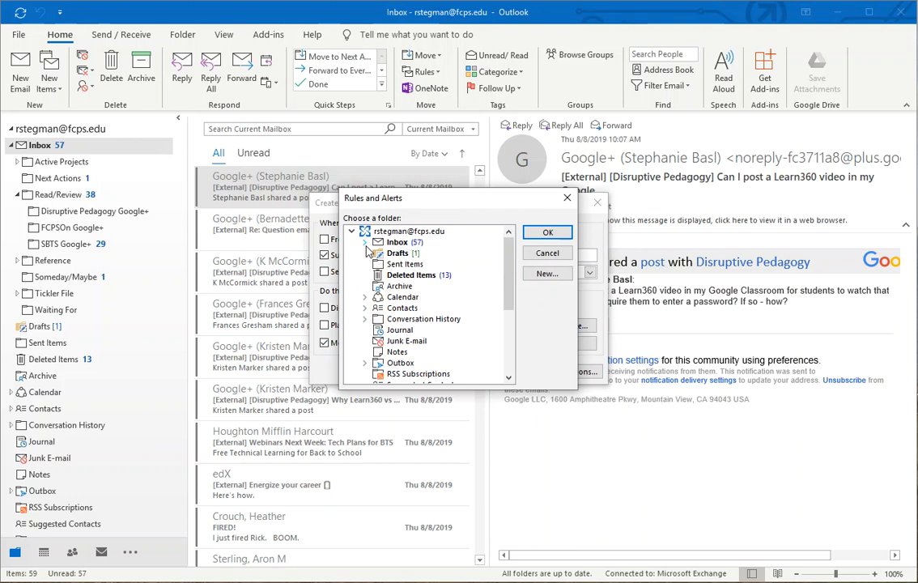
{"action": "left_click", "coordinate": [367, 242]}
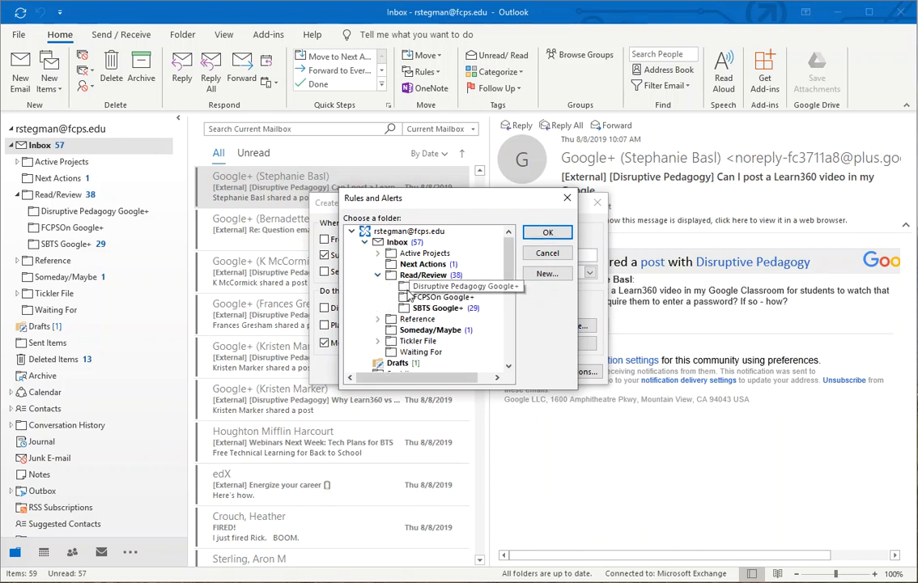
{"action": "left_click", "coordinate": [466, 286]}
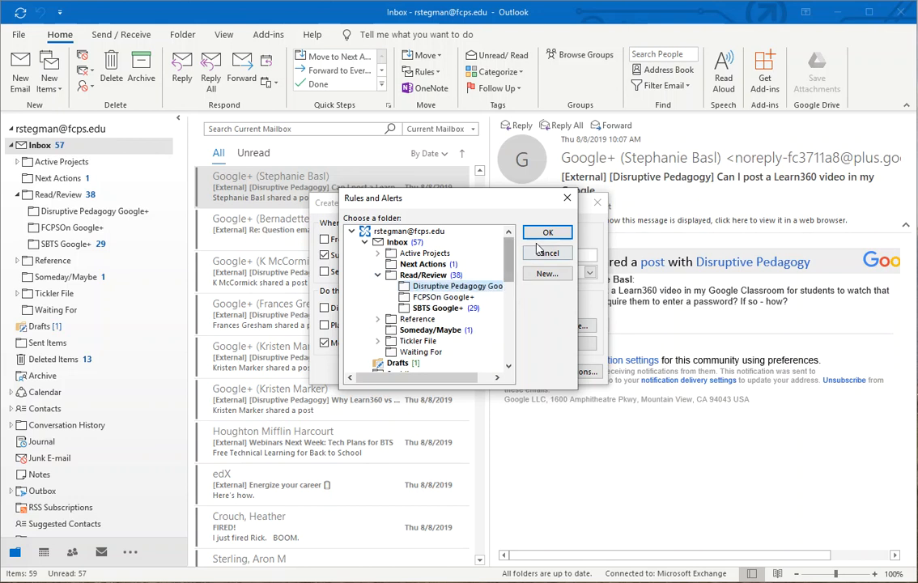
{"action": "left_click", "coordinate": [547, 232]}
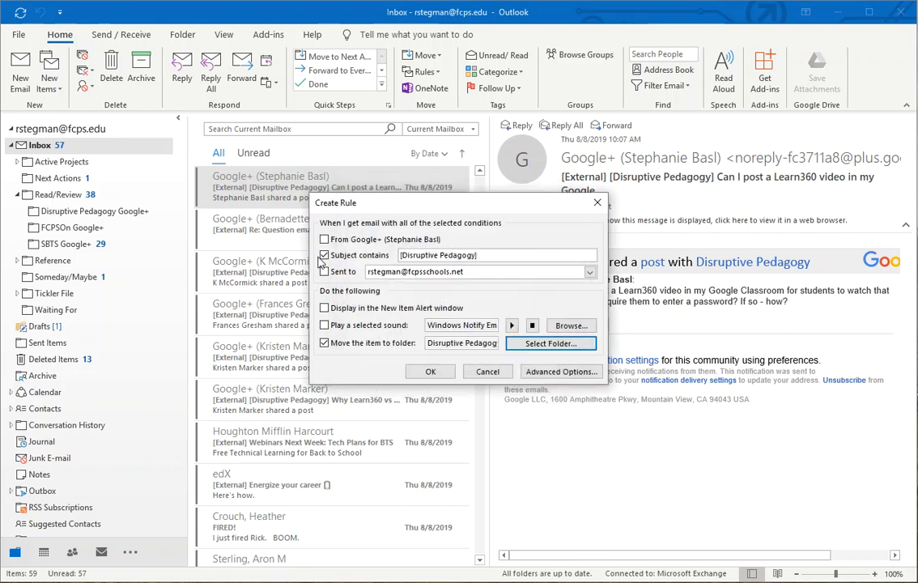
{"action": "left_click", "coordinate": [324, 271]}
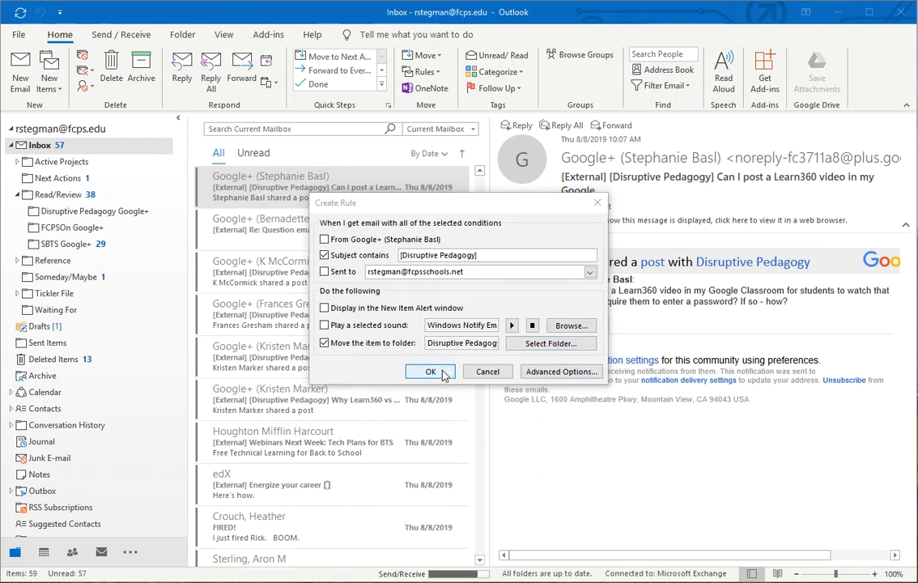
- Save the rule, then view the five moved messages in the Disruptive Pedagogy Google+ folder
{"action": "left_click", "coordinate": [430, 371]}
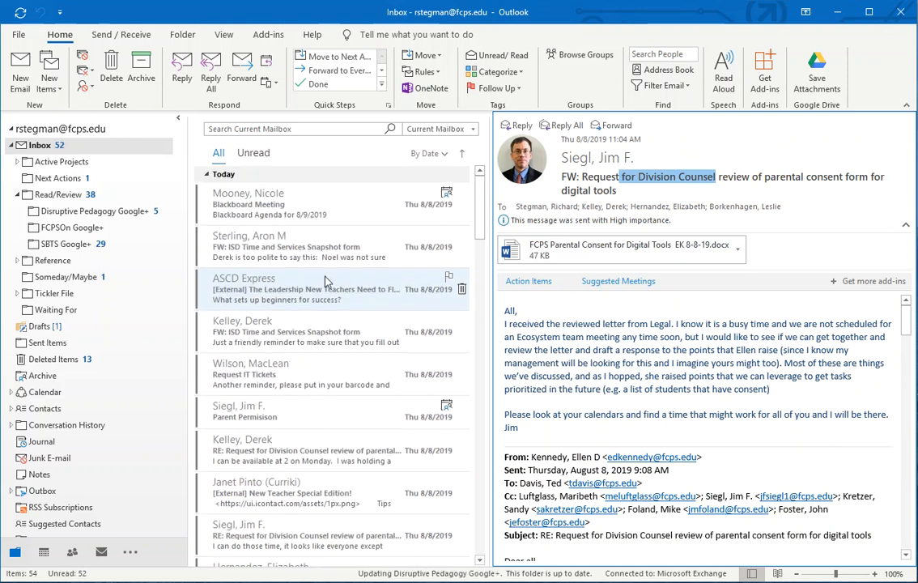
{"action": "left_click", "coordinate": [92, 210]}
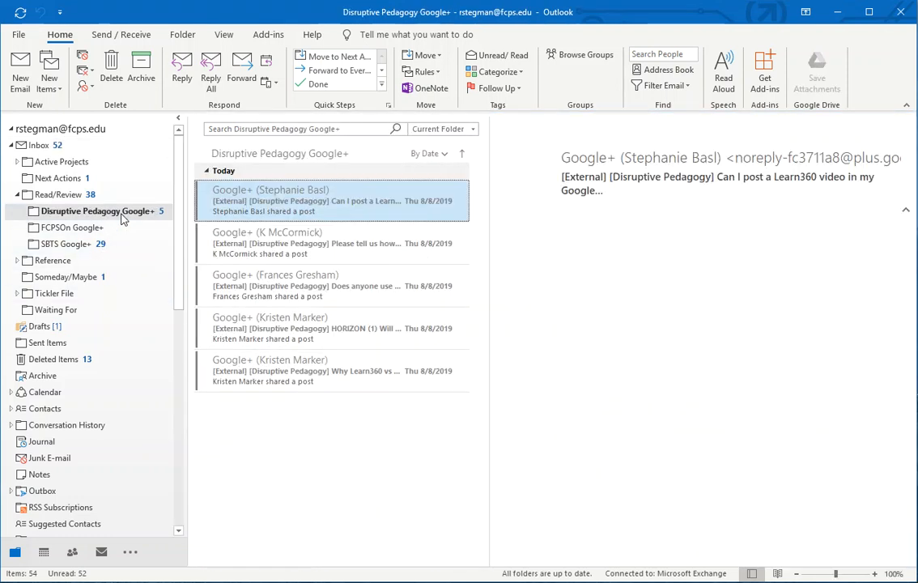
{"action": "left_click", "coordinate": [308, 200]}
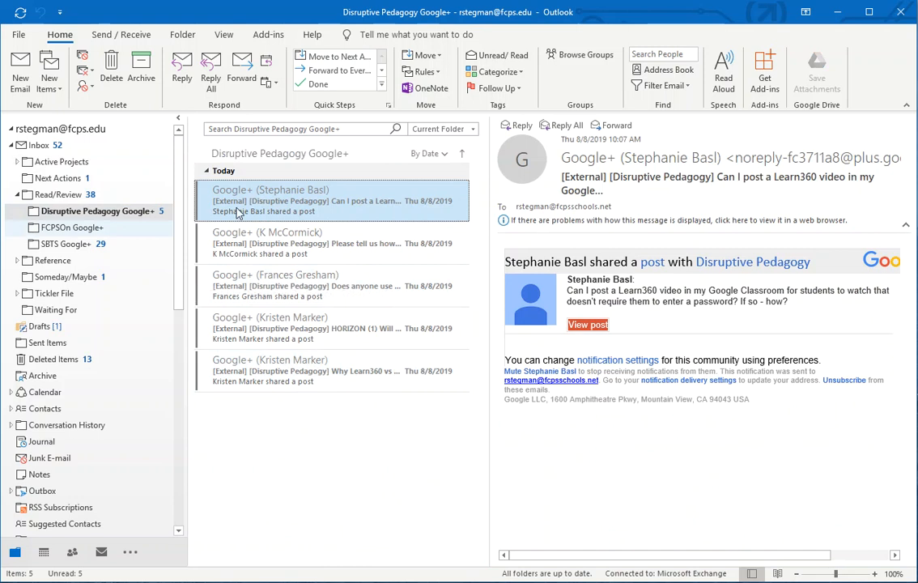
{"action": "left_click", "coordinate": [425, 72]}
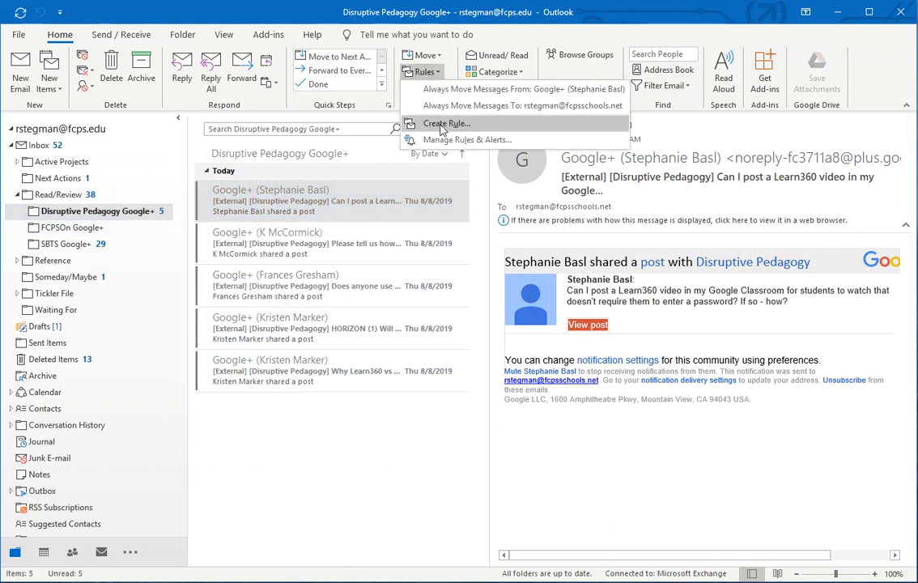
{"action": "mouse_move", "coordinate": [522, 130]}
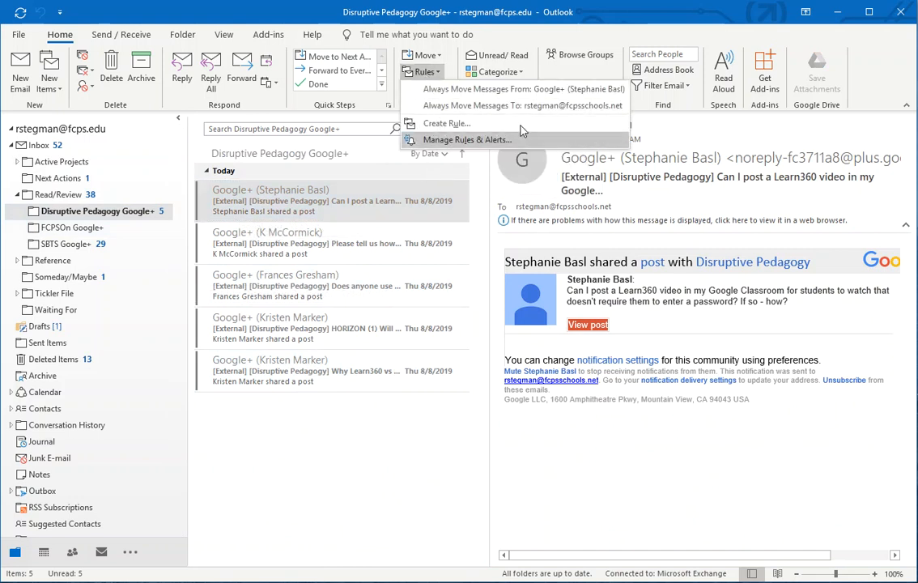
{"action": "mouse_move", "coordinate": [534, 139]}
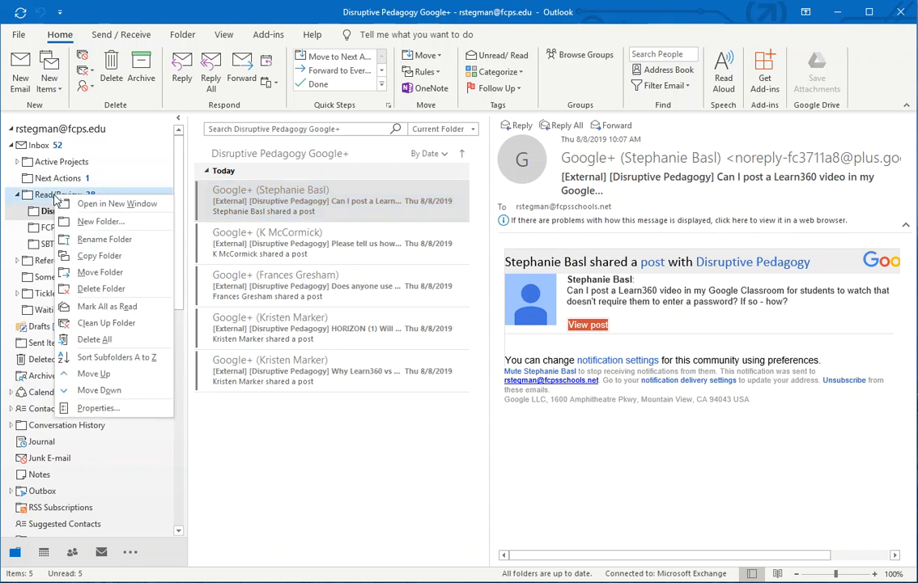
{"action": "mouse_move", "coordinate": [97, 221]}
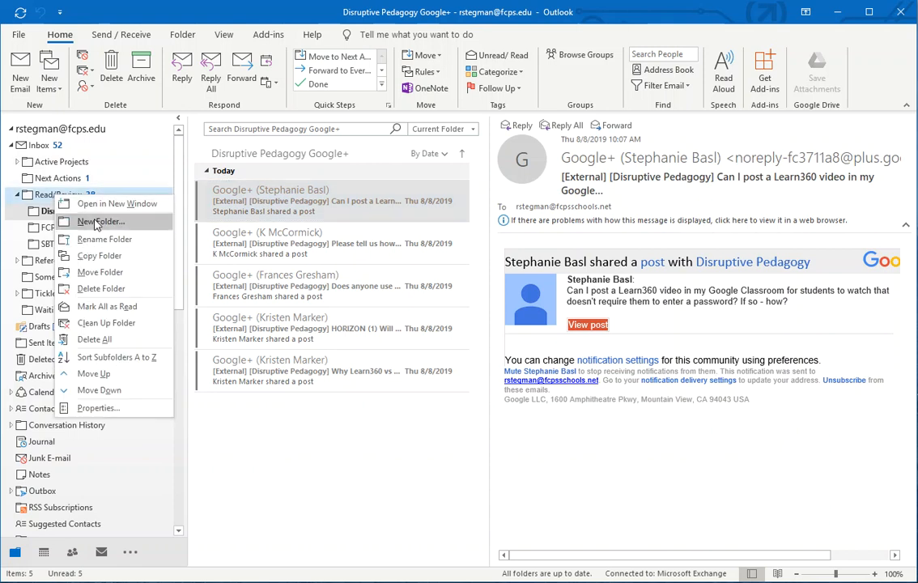
{"action": "mouse_move", "coordinate": [388, 474]}
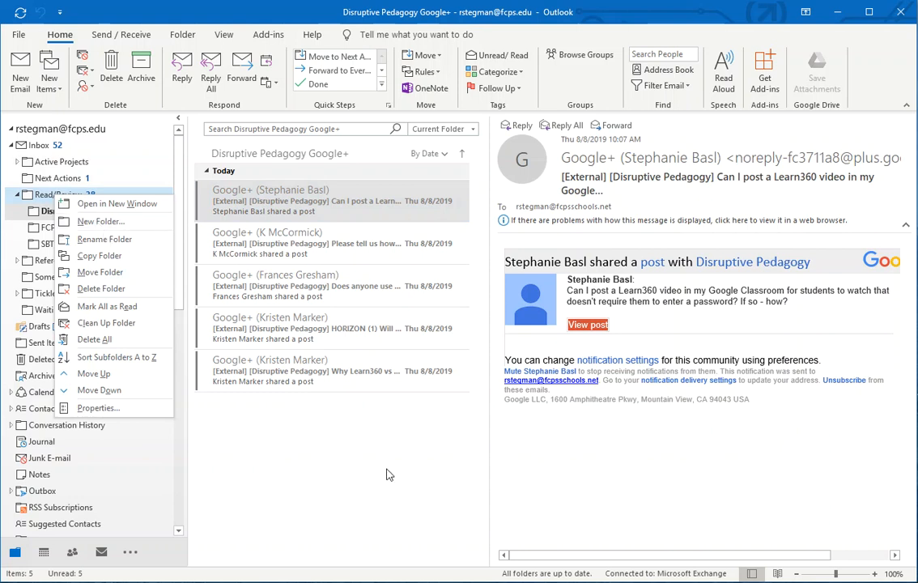